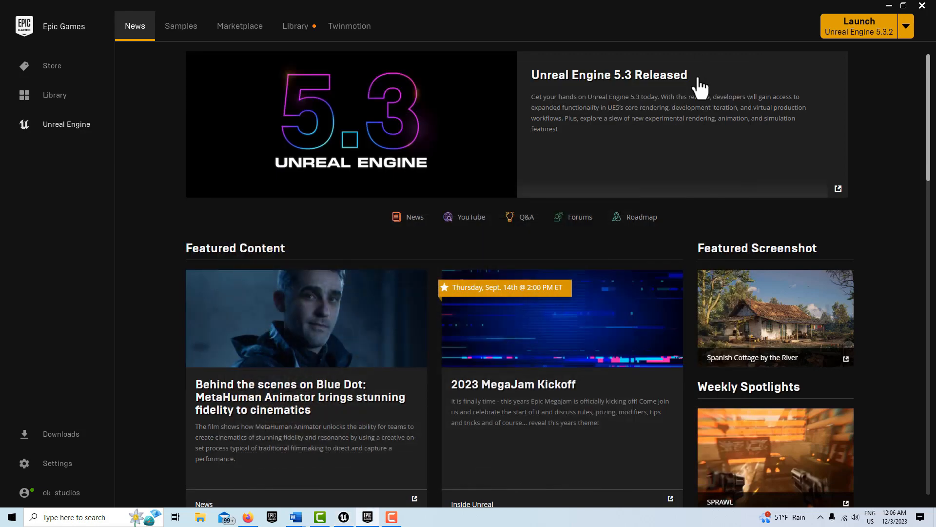
{"action": "mouse_move", "coordinate": [239, 26]}
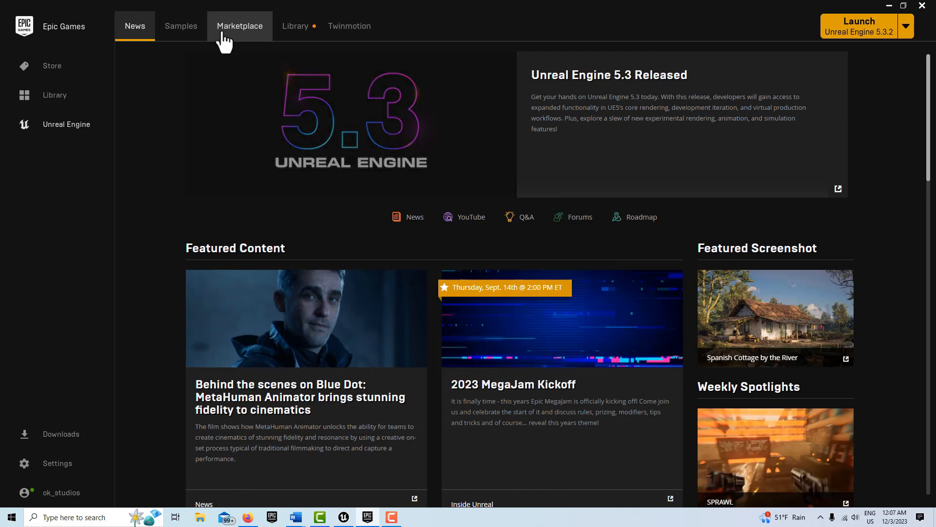
Review the installed 5.3.2 plugins, Quixel Bridge and Interactive World, in the Library
{"action": "left_click", "coordinate": [295, 26]}
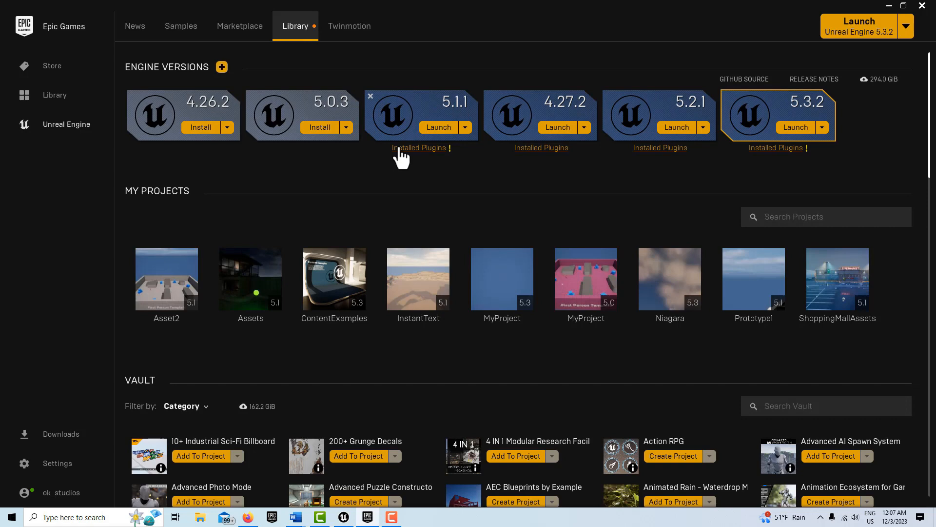
{"action": "mouse_move", "coordinate": [722, 121]}
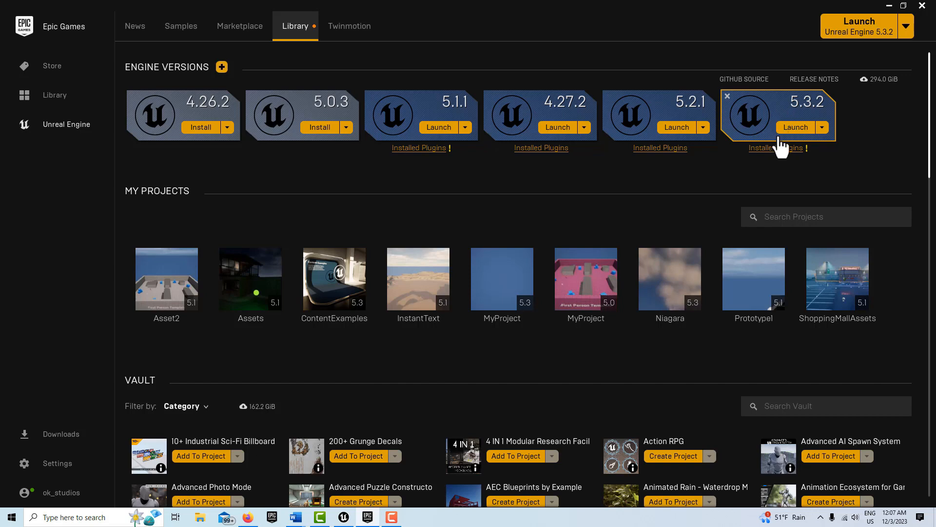
{"action": "left_click", "coordinate": [776, 147]}
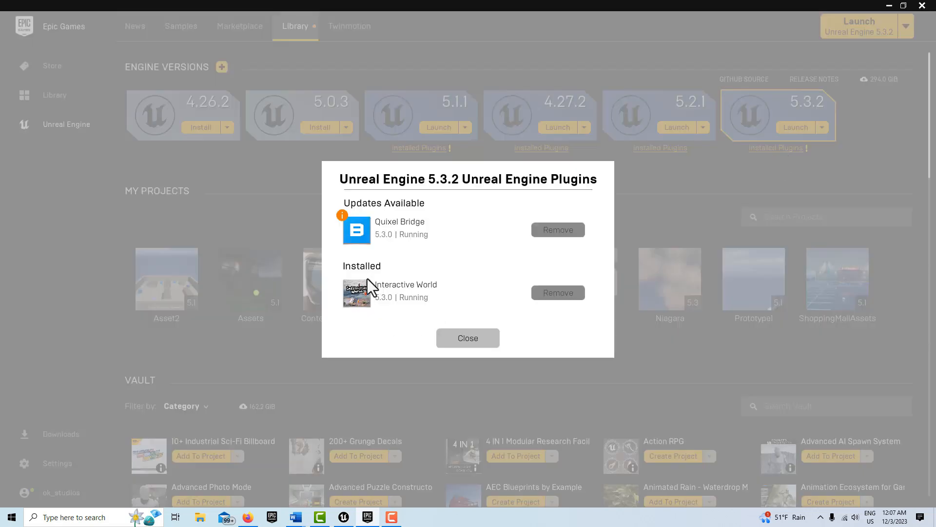
{"action": "mouse_move", "coordinate": [509, 296]}
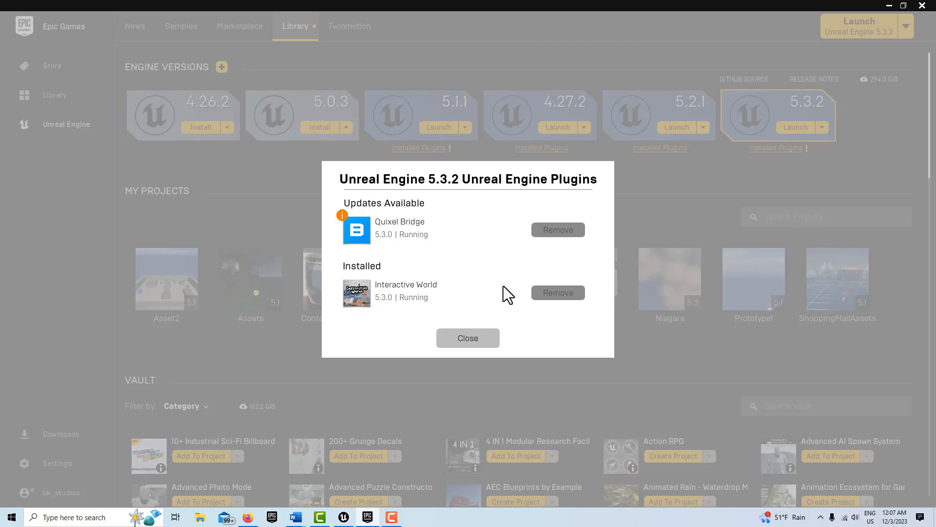
{"action": "left_click", "coordinate": [468, 338]}
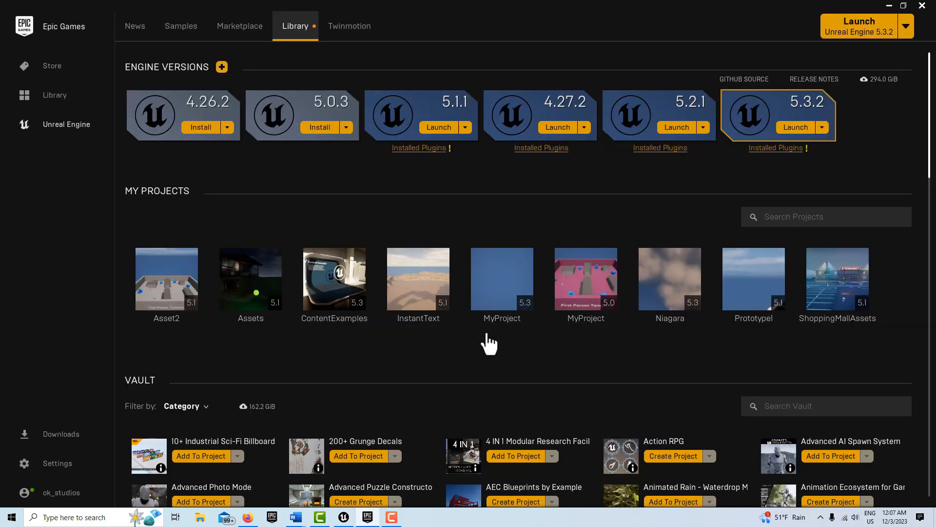
{"action": "mouse_move", "coordinate": [489, 340]}
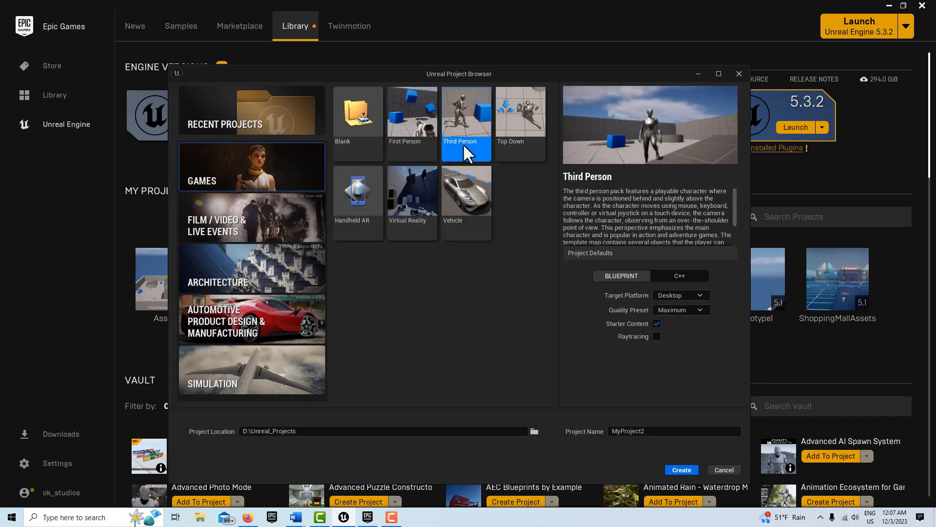
{"action": "mouse_move", "coordinate": [592, 200]}
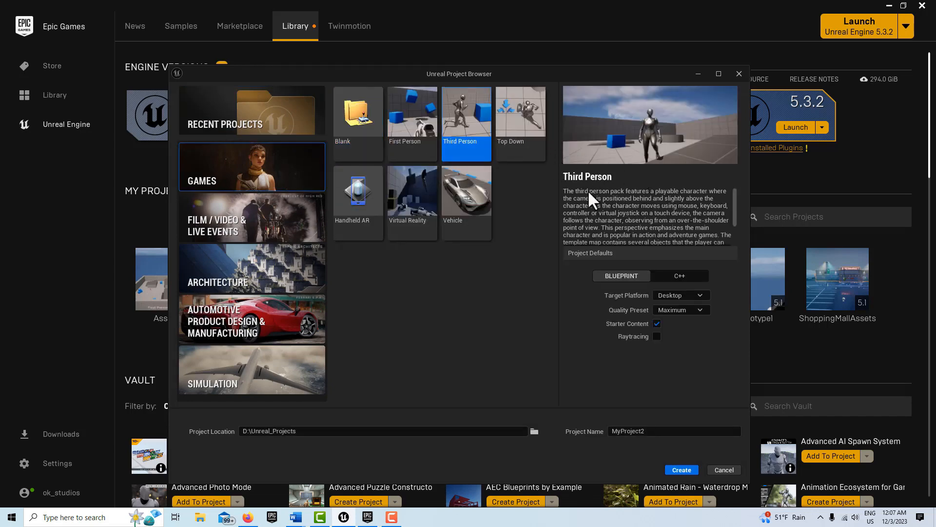
{"action": "mouse_move", "coordinate": [662, 341]}
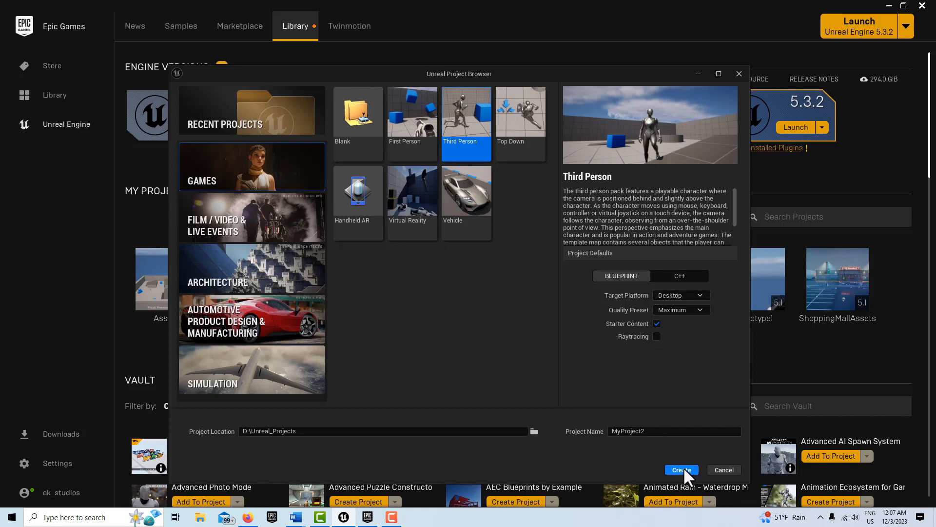
Create the Third Person Blueprint project MyProject2 with Starter Content
{"action": "left_click", "coordinate": [682, 470]}
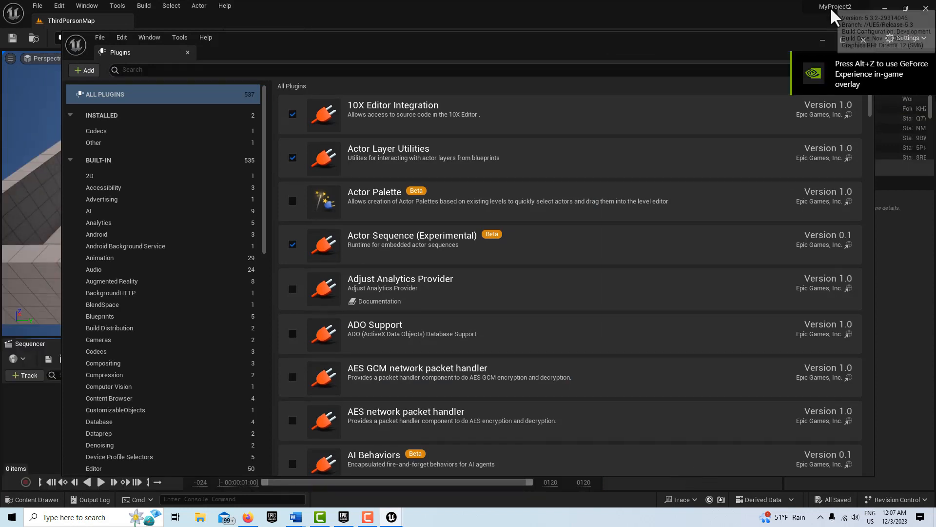
{"action": "mouse_move", "coordinate": [382, 85]}
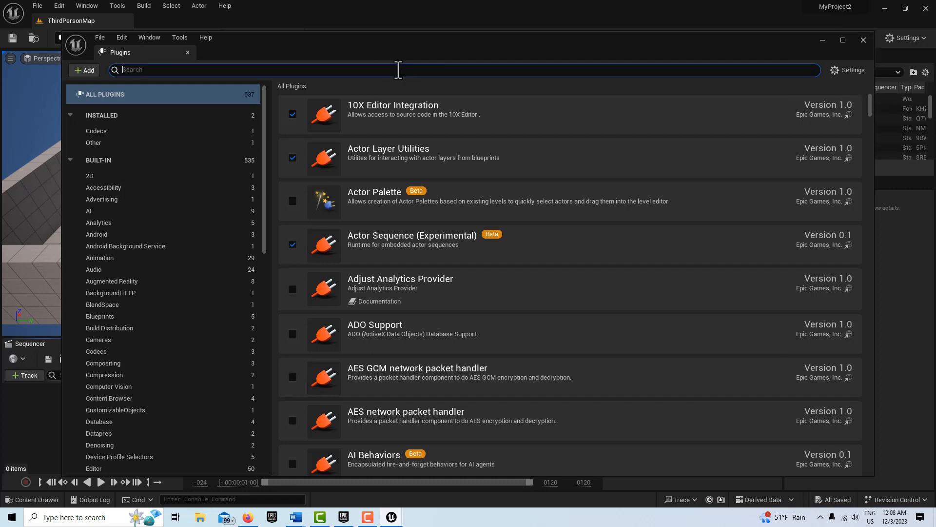
Search 'interact', enable Interactive World, restart the editor, and close the Plugins window
{"action": "type", "text": "interactive"}
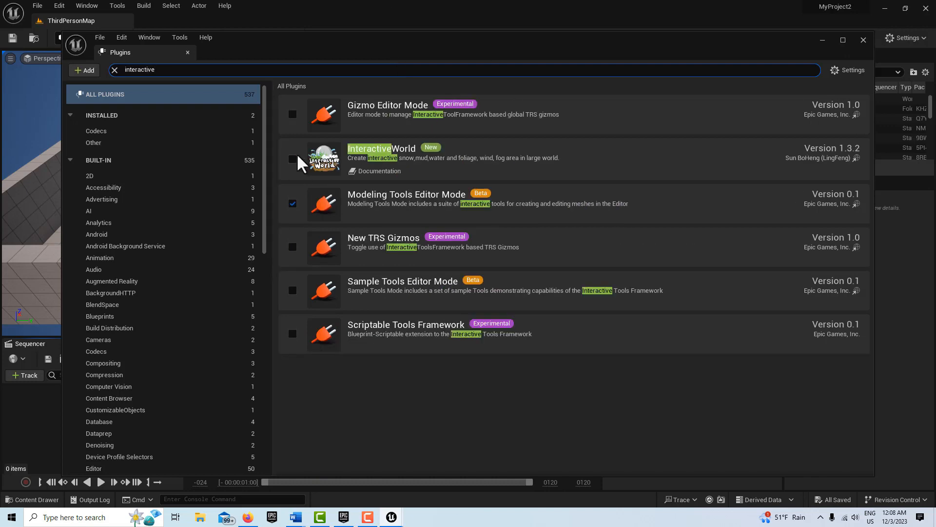
{"action": "left_click", "coordinate": [292, 158]}
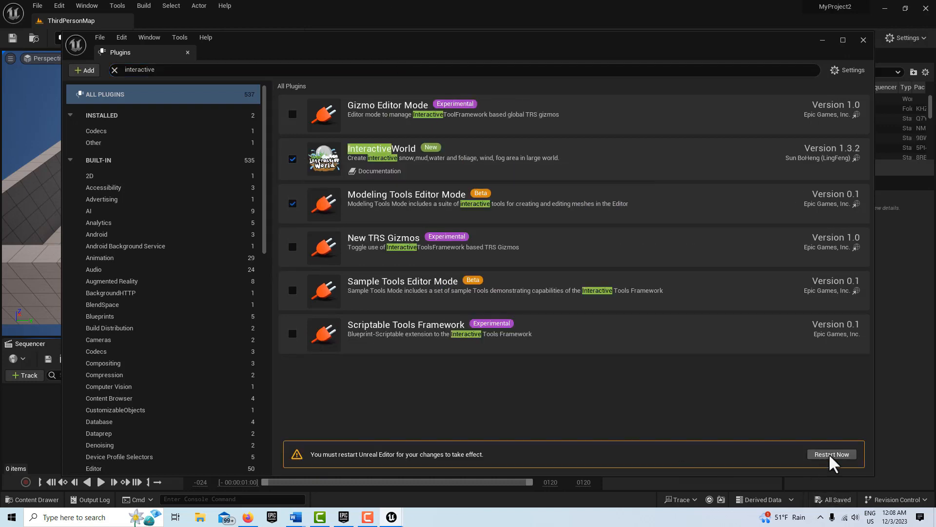
{"action": "left_click", "coordinate": [832, 454]}
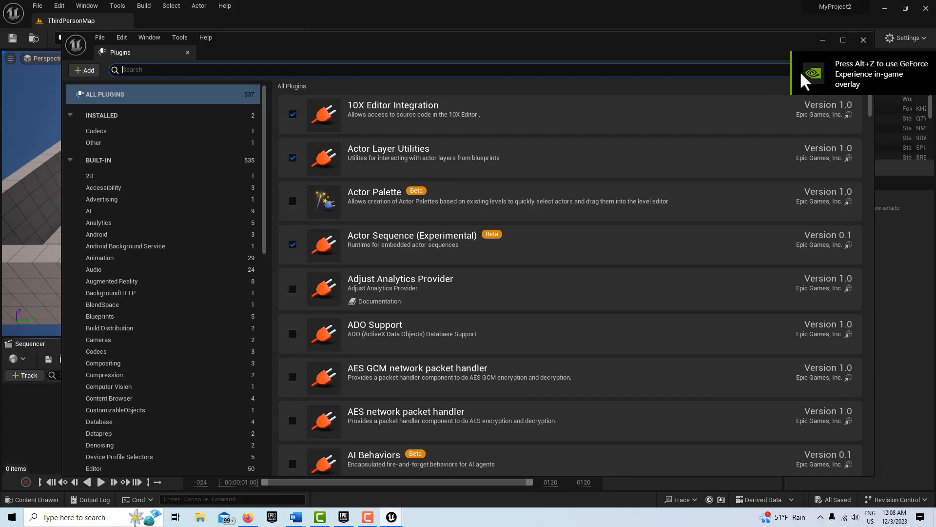
{"action": "left_click", "coordinate": [863, 40]}
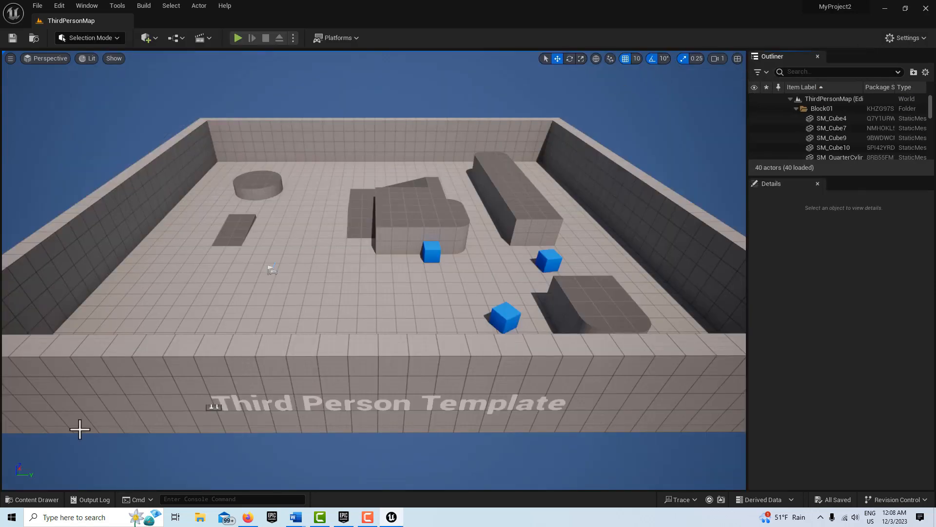
{"action": "mouse_move", "coordinate": [87, 5]}
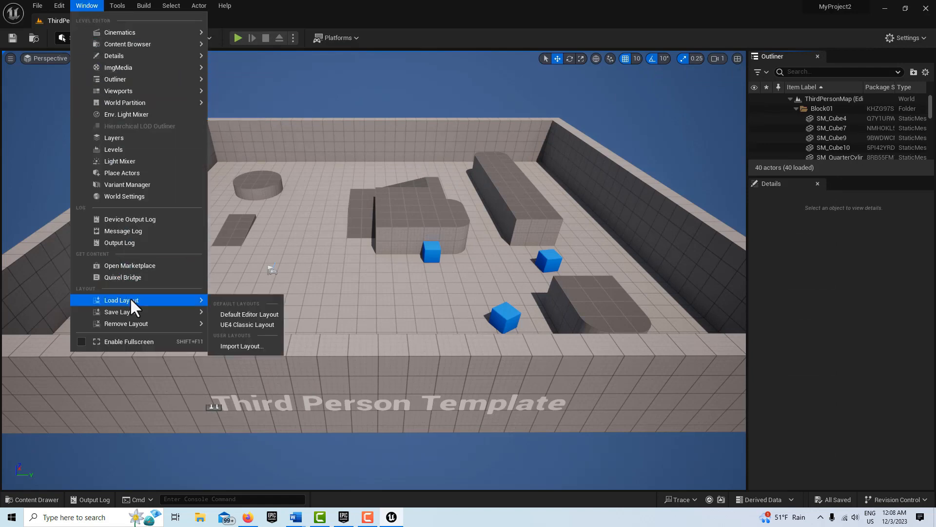
{"action": "mouse_move", "coordinate": [200, 316]}
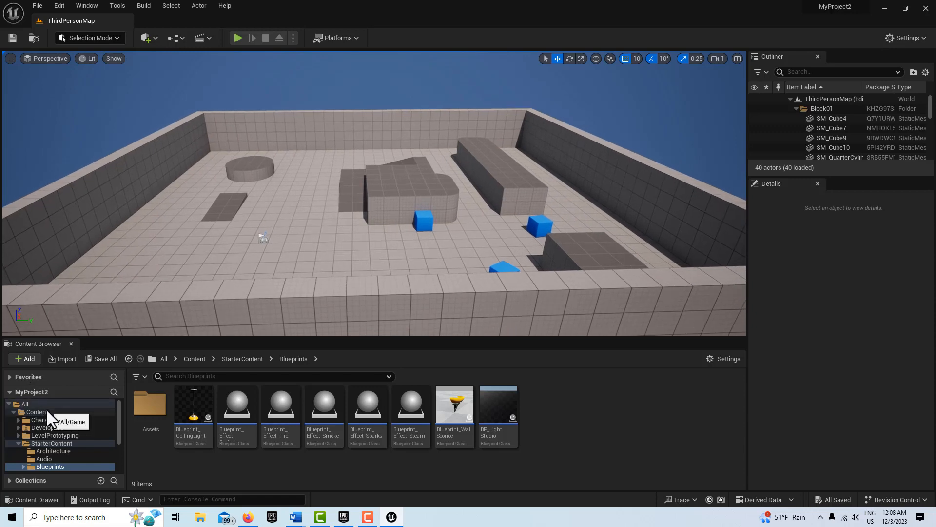
Delete an arena boundary wall from the Third Person map
{"action": "left_click", "coordinate": [24, 404]}
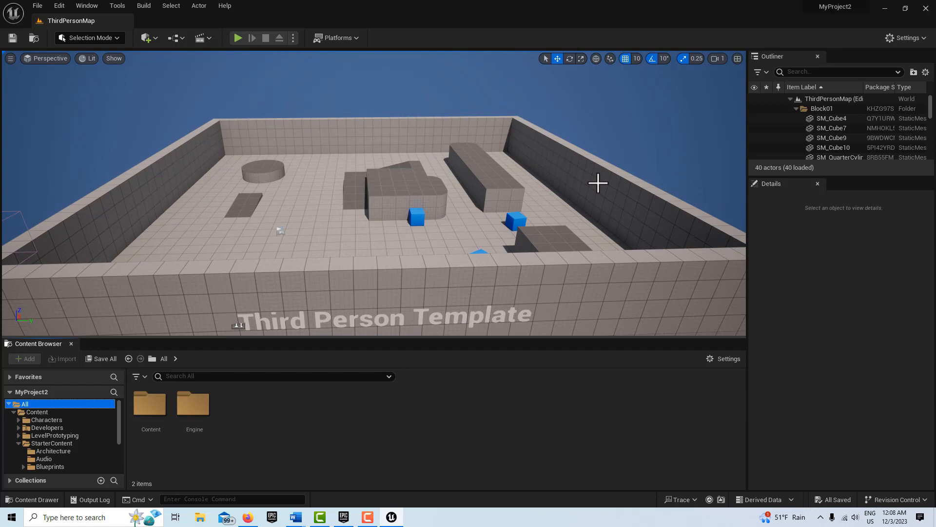
{"action": "left_click", "coordinate": [598, 183]}
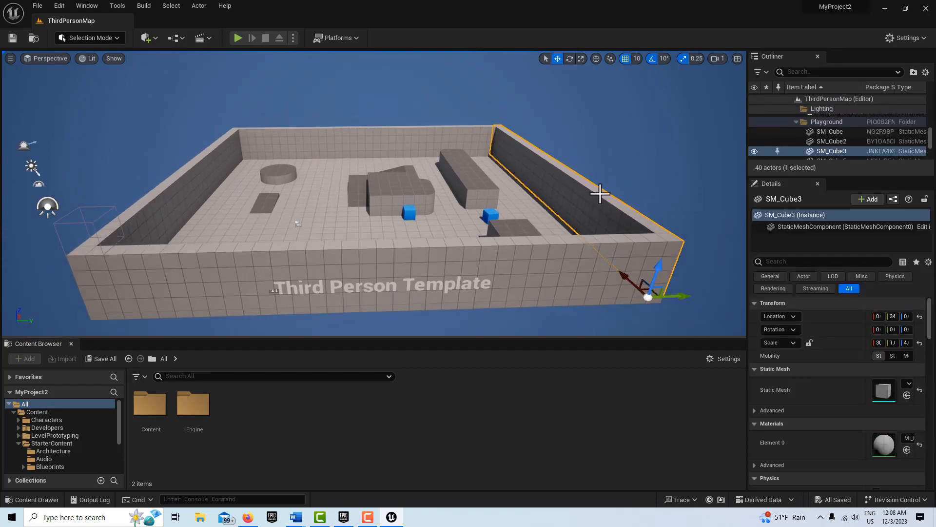
{"action": "key", "text": "Delete"}
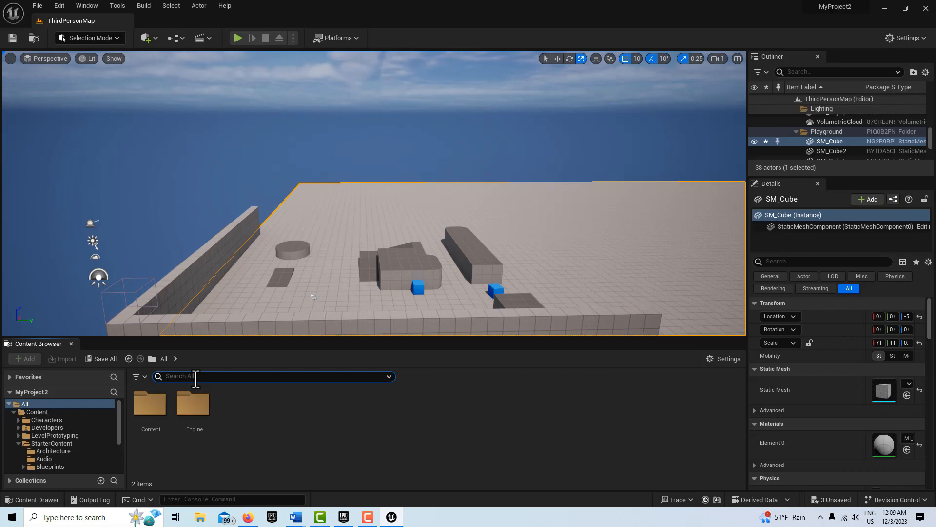
Search the Content Browser for the M_Mud material
{"action": "type", "text": "M"}
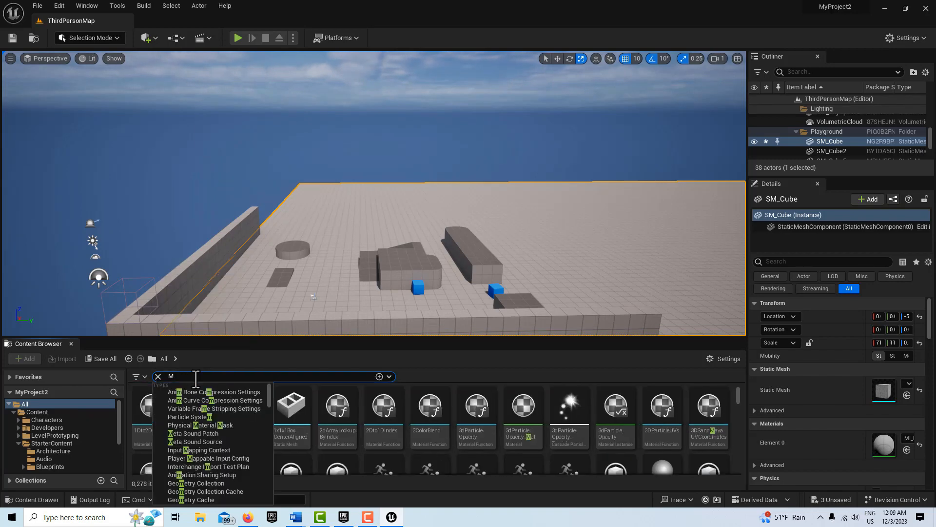
{"action": "type", "text": "_"}
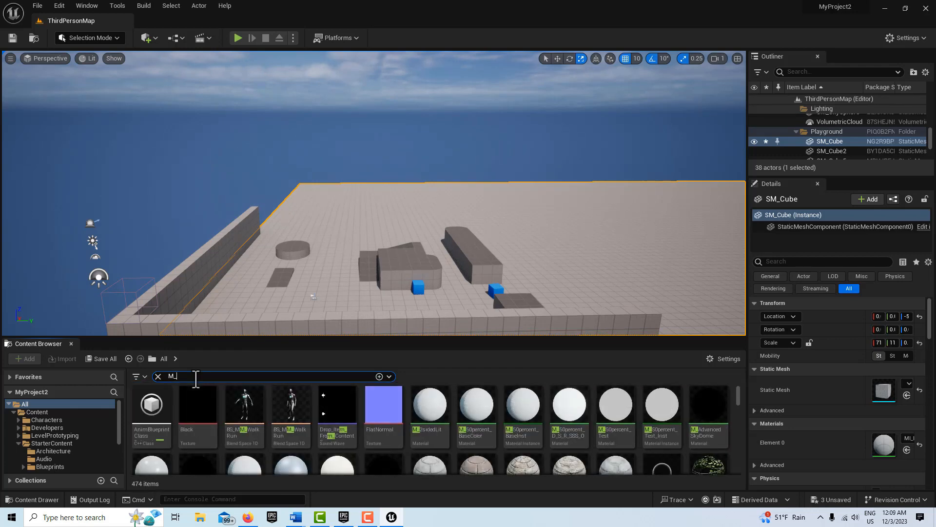
{"action": "type", "text": "ud"}
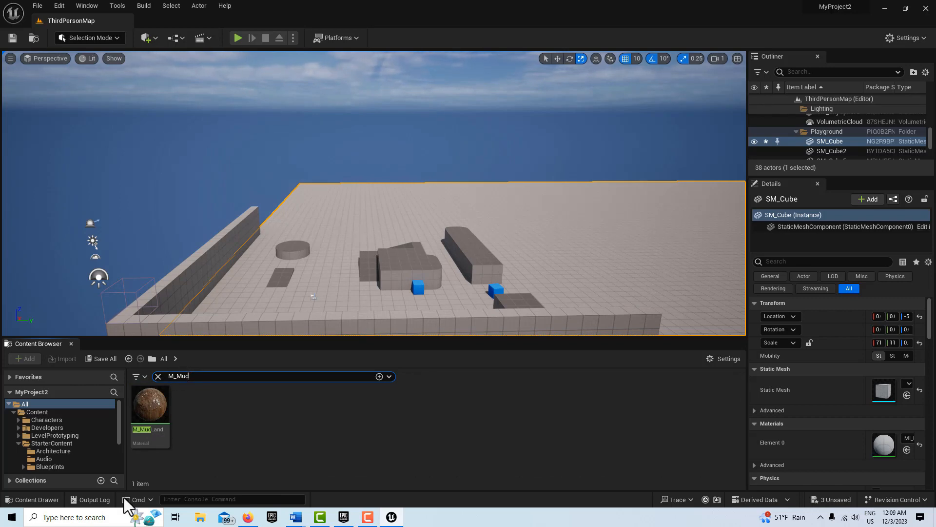
{"action": "mouse_move", "coordinate": [154, 410]}
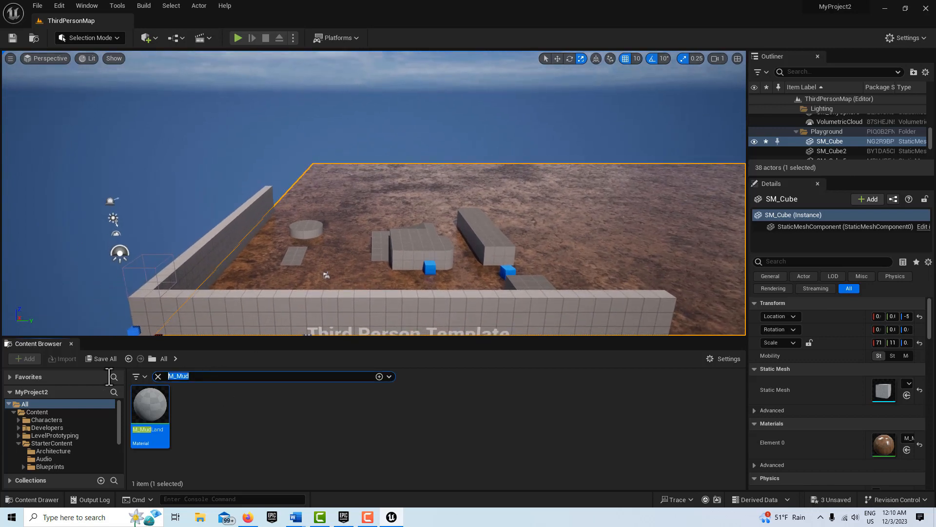
{"action": "mouse_move", "coordinate": [111, 392]}
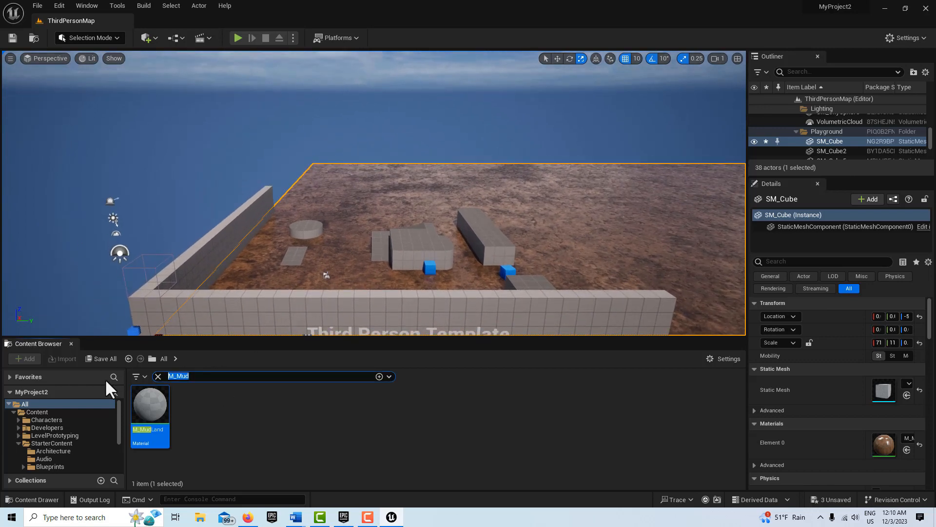
Search 'BP_' and pick the BP_DrawingBoard_Mud blueprint to place in the level
{"action": "type", "text": "BP_Drawing"}
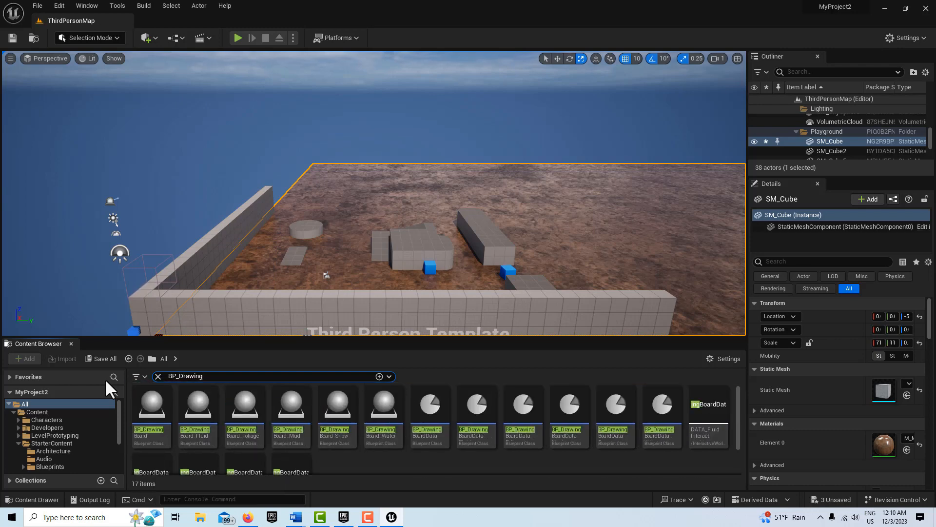
{"action": "mouse_move", "coordinate": [334, 411]}
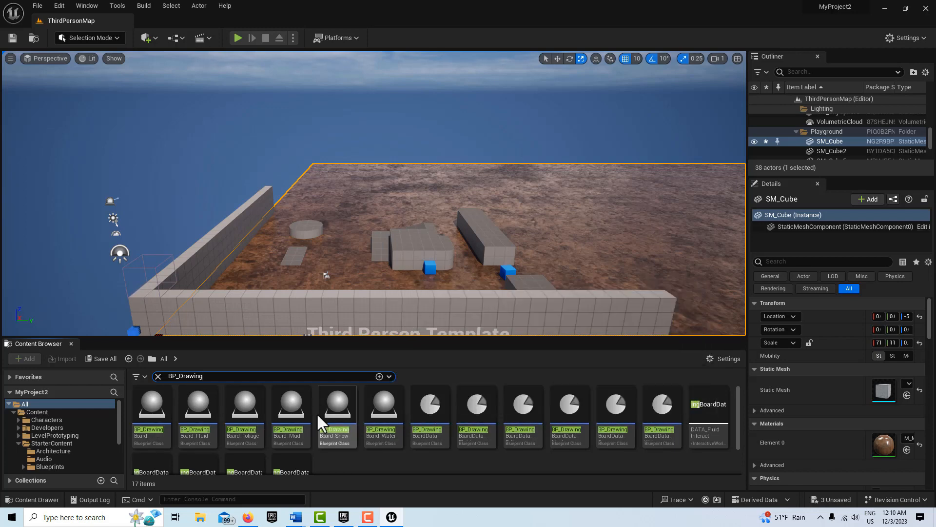
{"action": "mouse_move", "coordinate": [337, 411]}
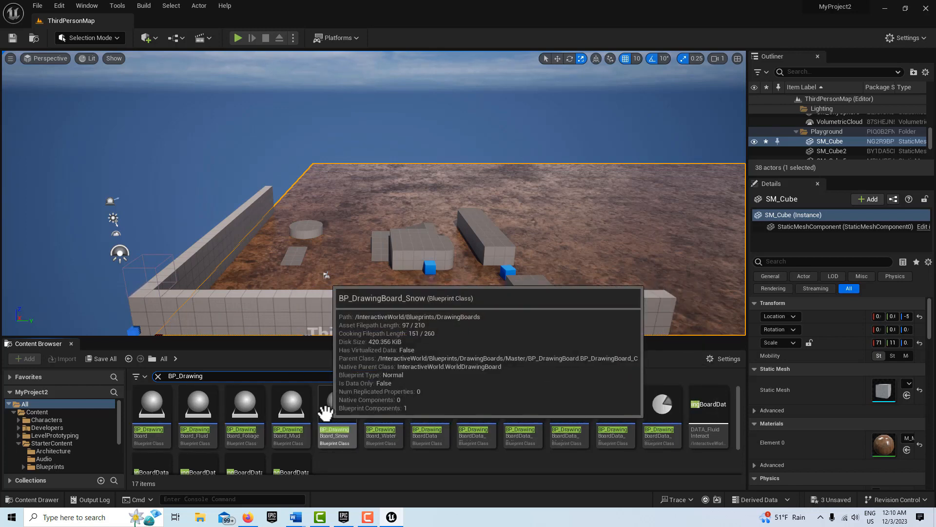
{"action": "mouse_move", "coordinate": [382, 413]}
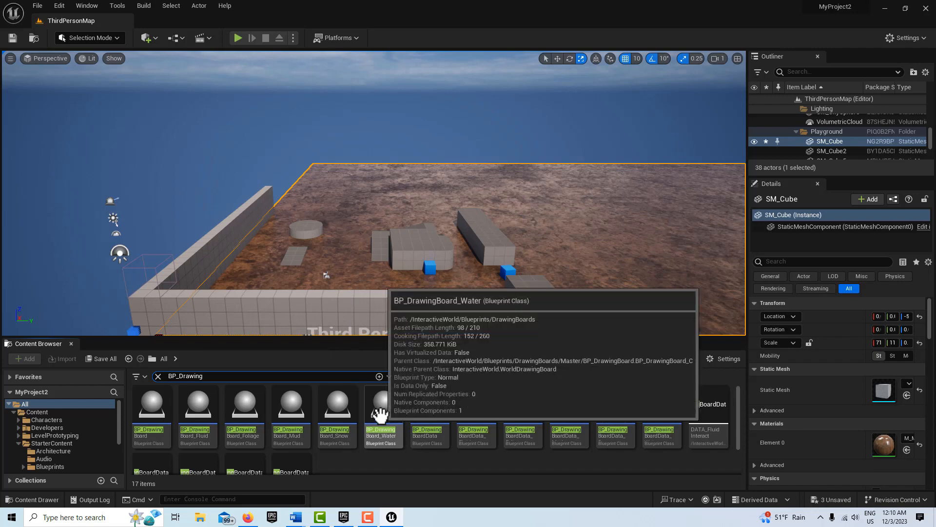
{"action": "mouse_move", "coordinate": [294, 407]}
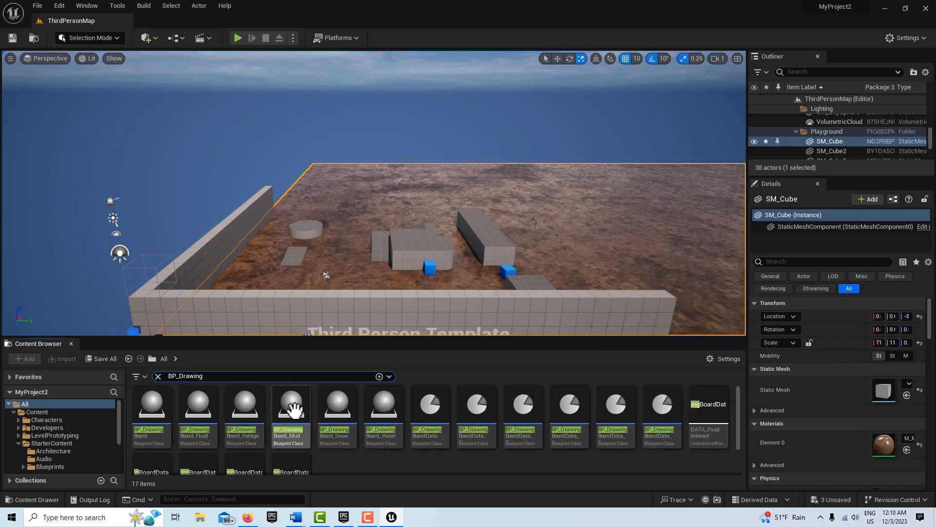
{"action": "left_click", "coordinate": [290, 406]}
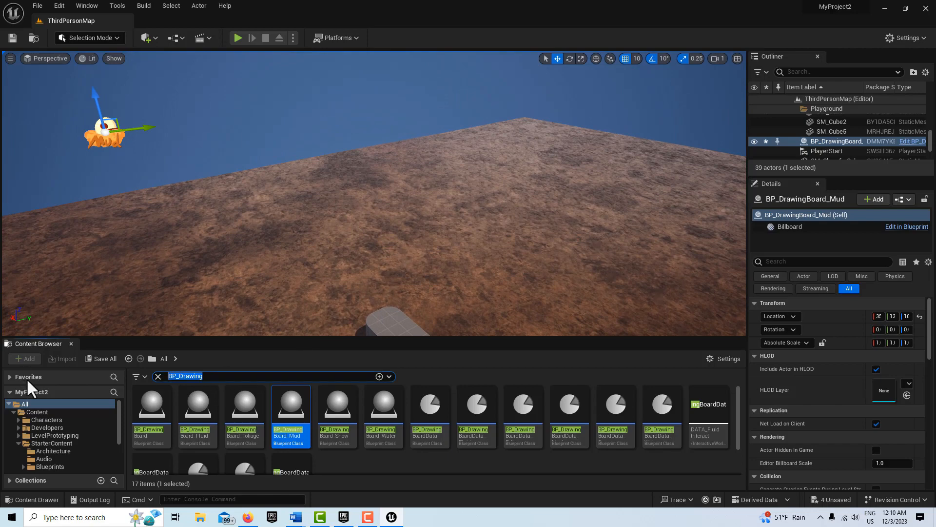
Place BP_Wheel on the mud floor and start Play in the editor
{"action": "type", "text": "BP_Whee"}
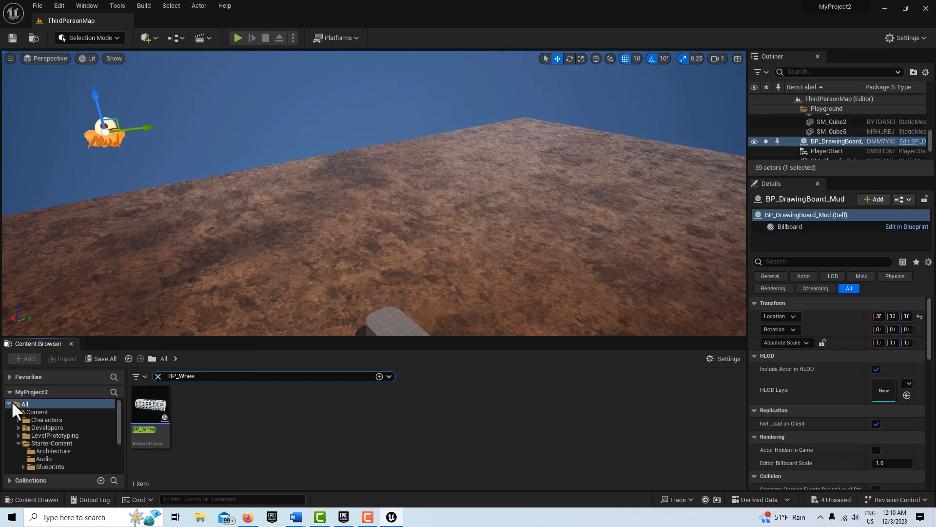
{"action": "left_click", "coordinate": [150, 404]}
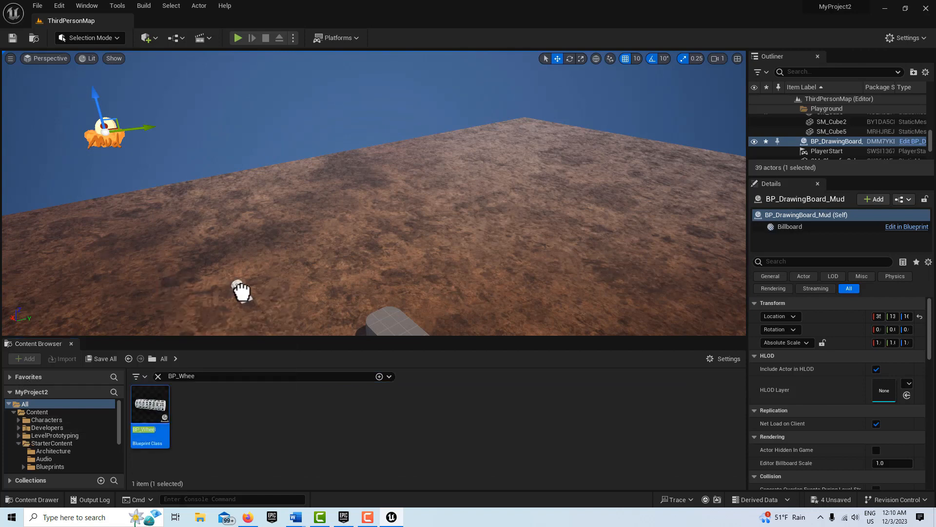
{"action": "left_click_drag", "start_coordinate": [149, 403], "coordinate": [243, 293]}
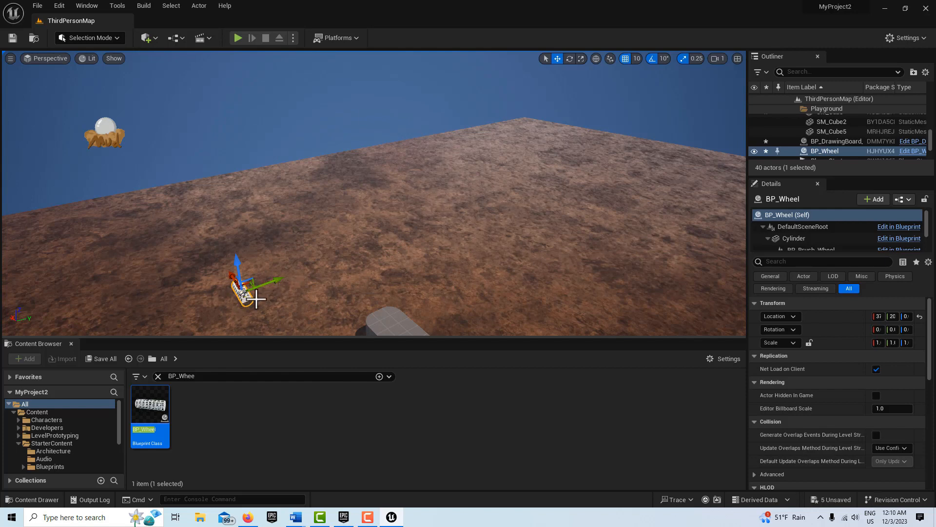
{"action": "mouse_move", "coordinate": [237, 38]}
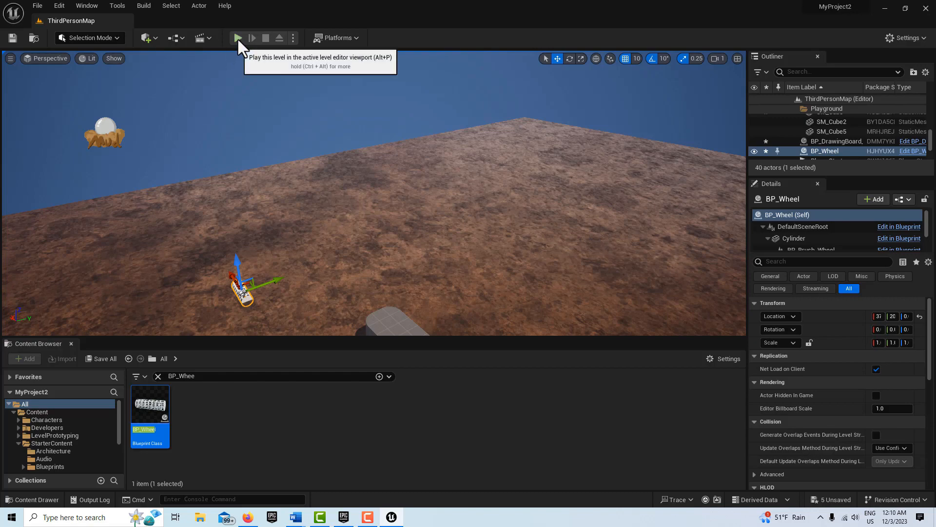
{"action": "left_click", "coordinate": [238, 37]}
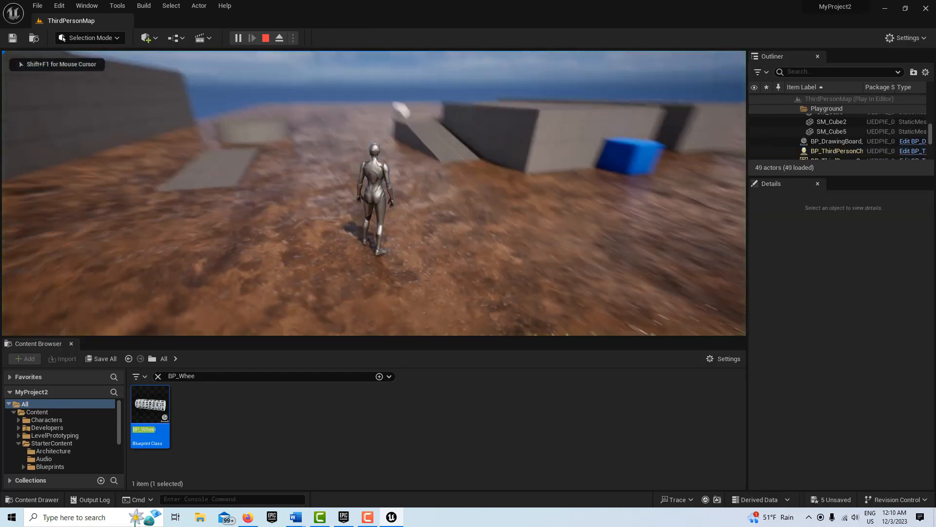